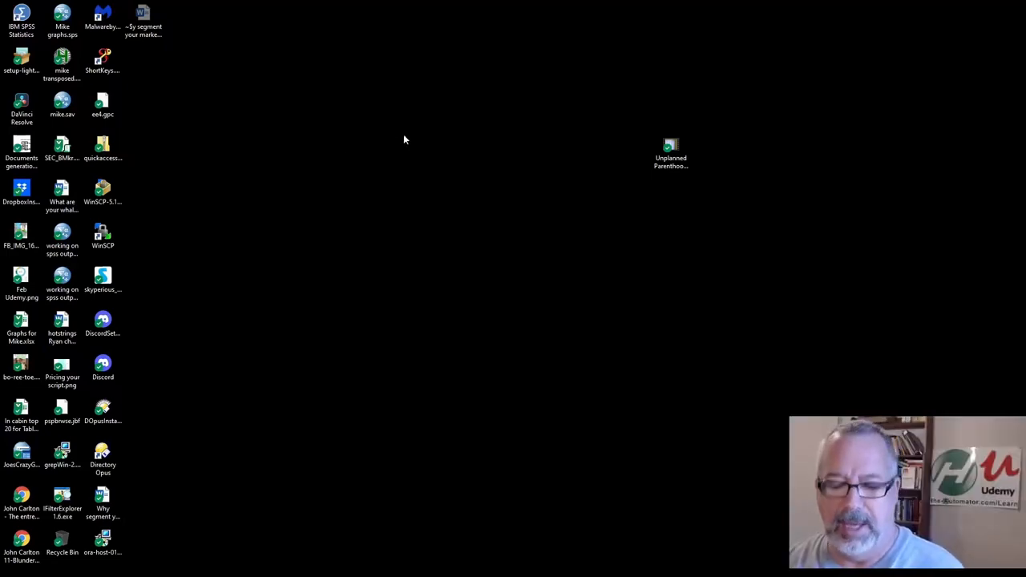
# Bring up the QAP popup menu from the desktop to review the Newsletter submenu, then reopen it
pyautogui.rightClick(404, 139)
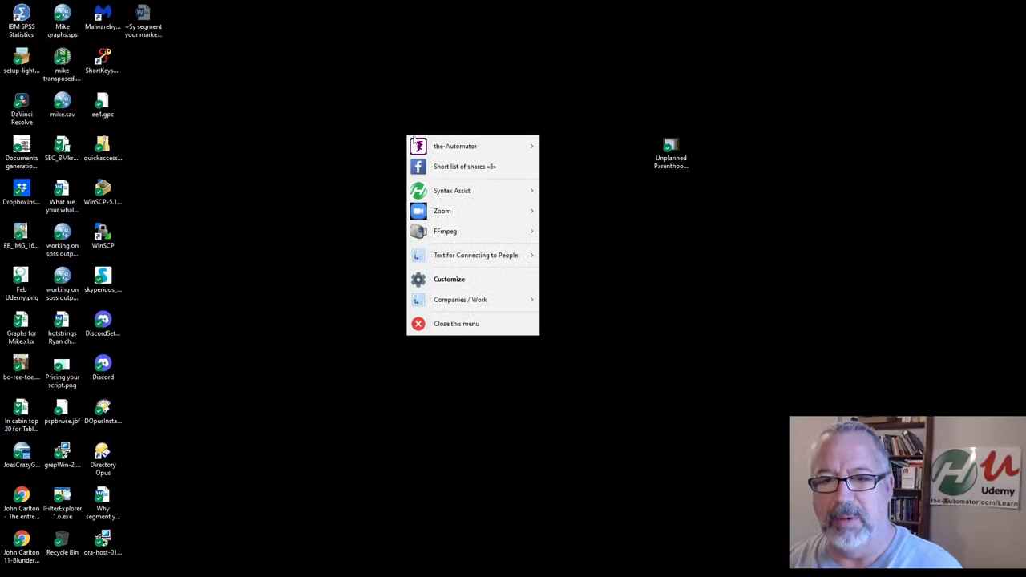
pyautogui.moveTo(455, 324)
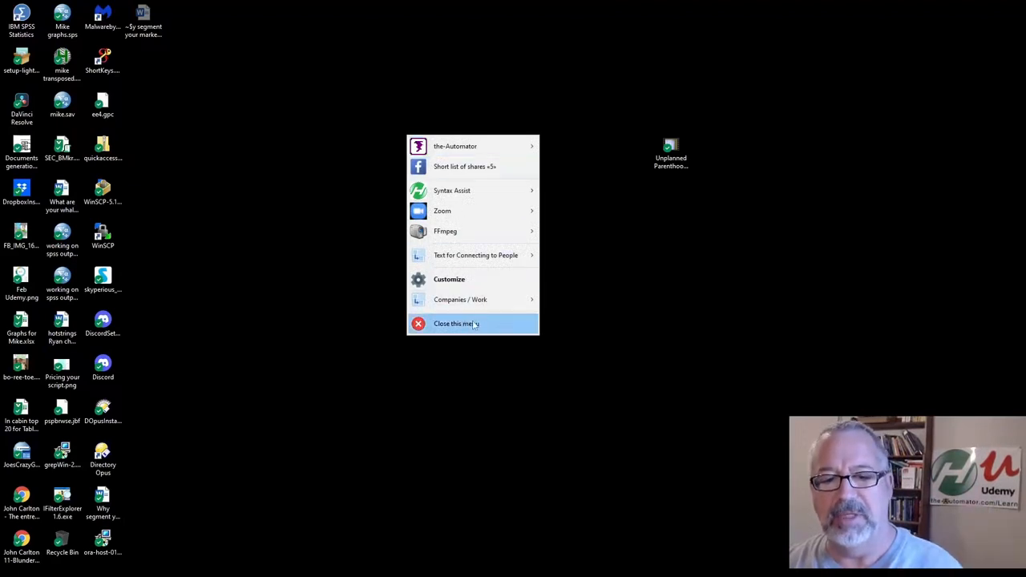
pyautogui.click(455, 324)
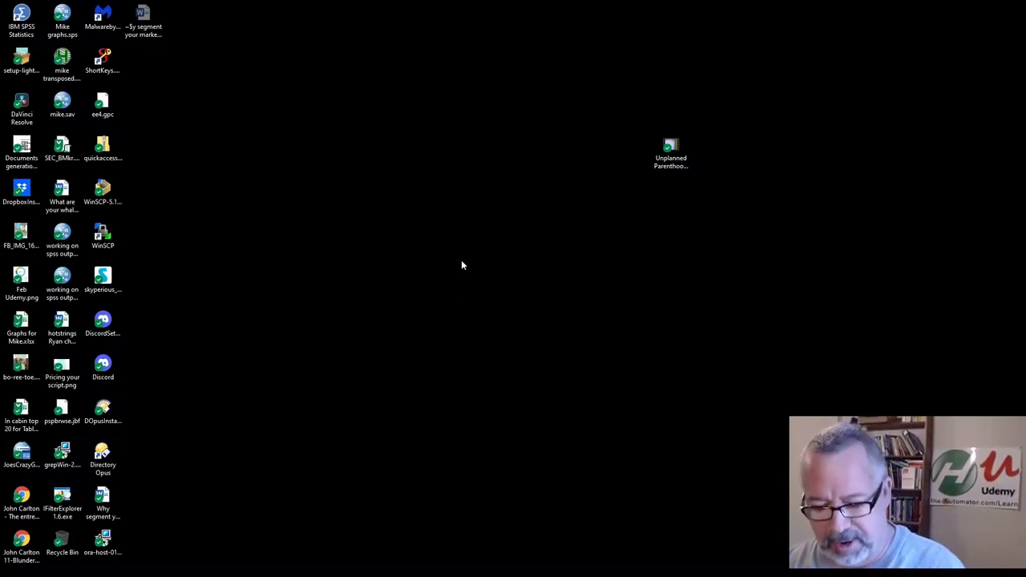
pyautogui.rightClick(462, 265)
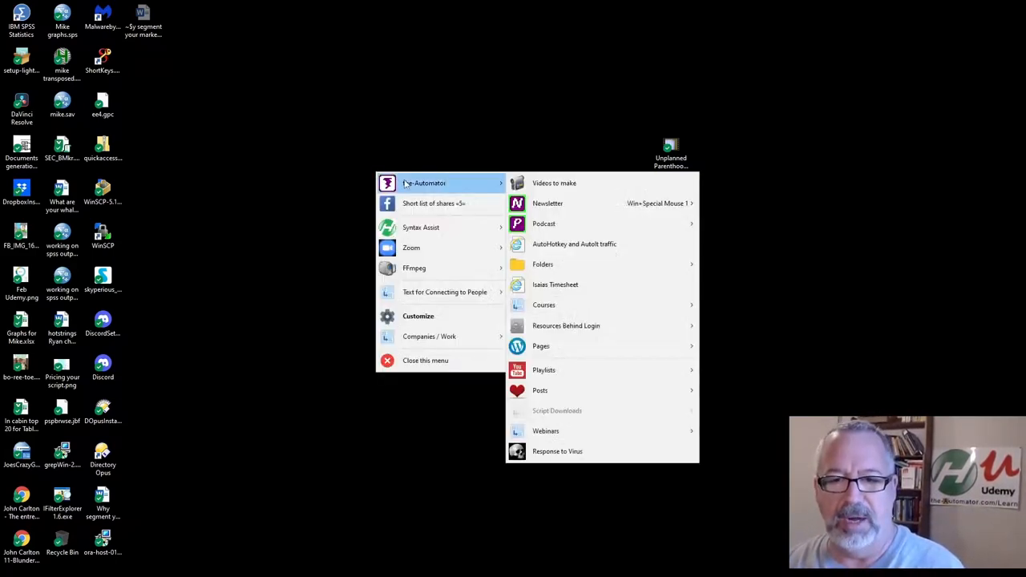
pyautogui.moveTo(548, 202)
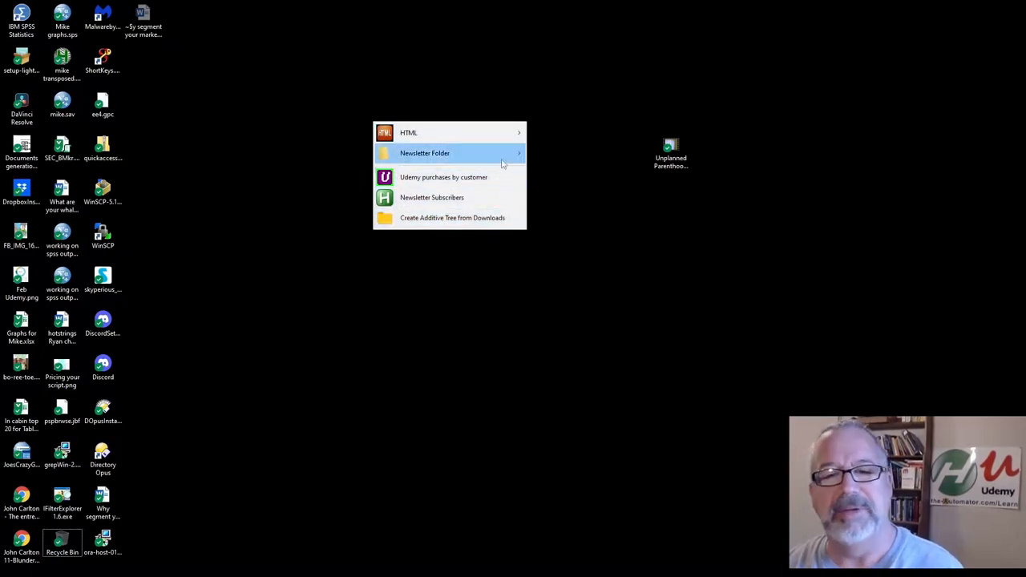
pyautogui.moveTo(431, 197)
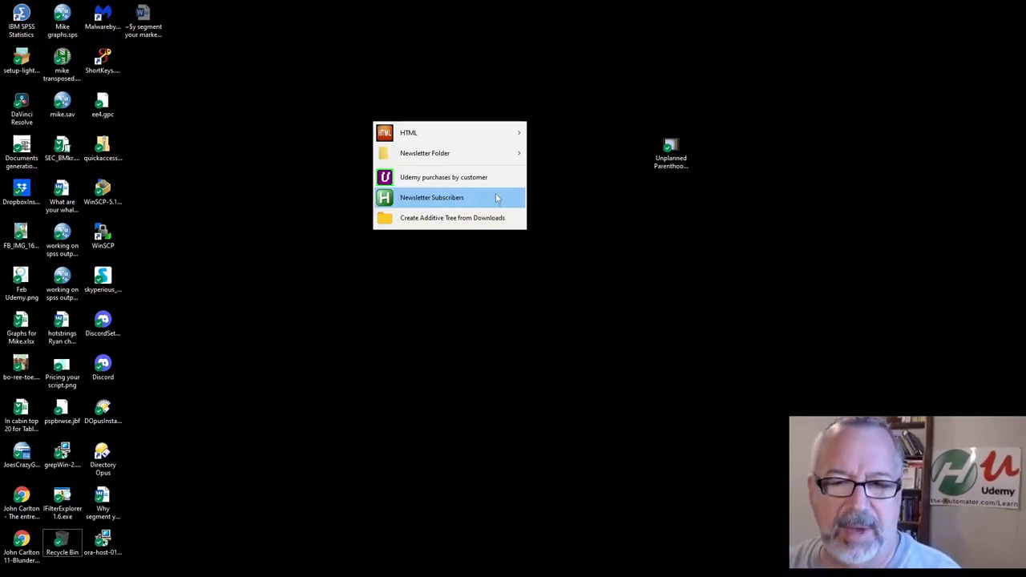
pyautogui.moveTo(558, 211)
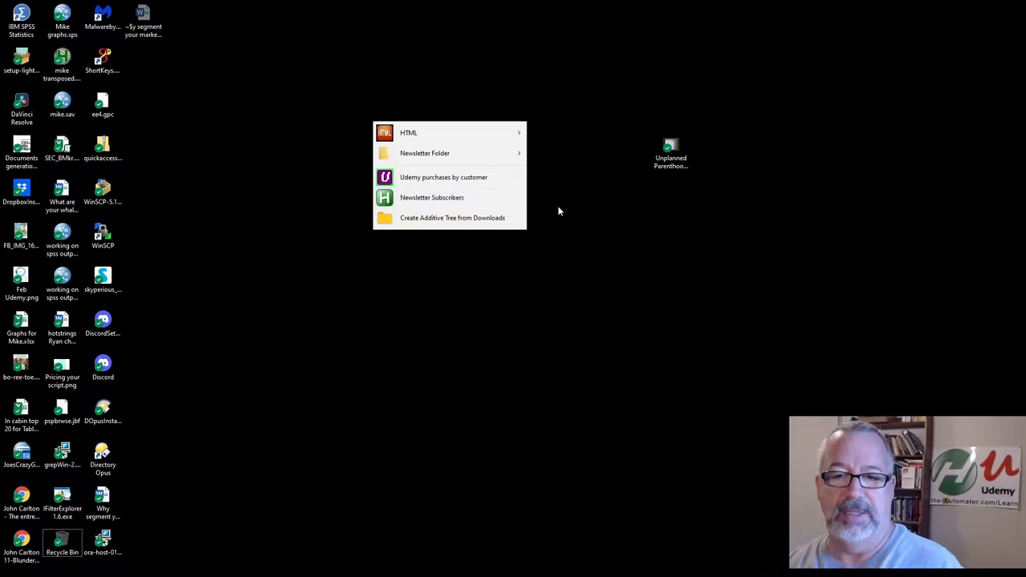
pyautogui.moveTo(569, 86)
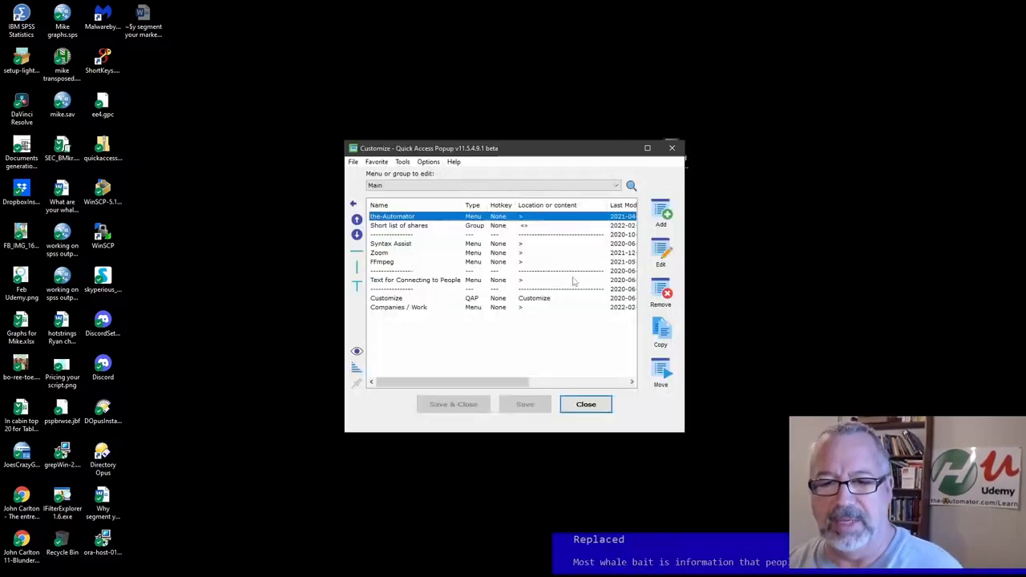
# Drill into Automator > Newsletter in the customize window and begin adding a new favorite
pyautogui.doubleClick(391, 215)
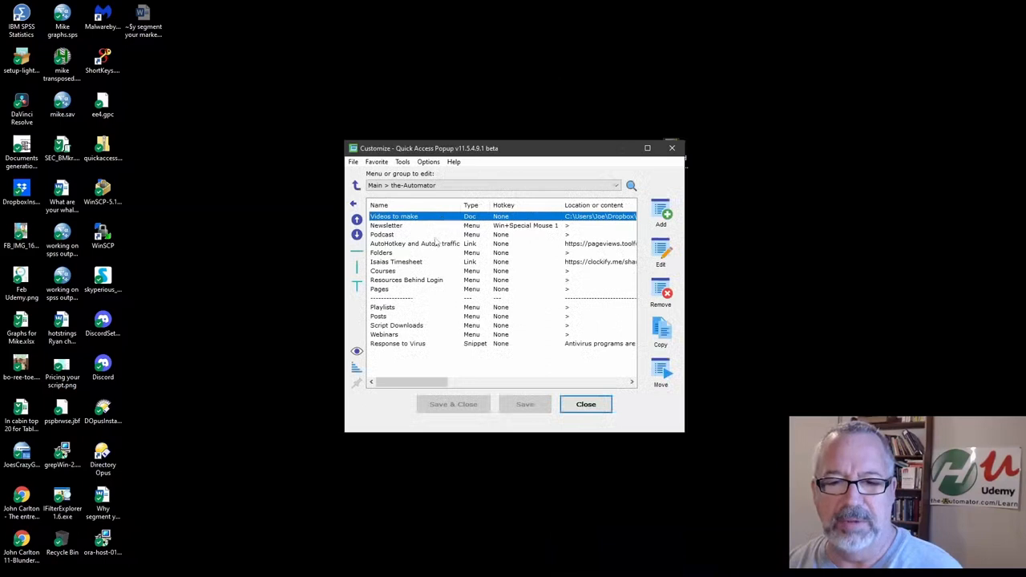
pyautogui.click(400, 225)
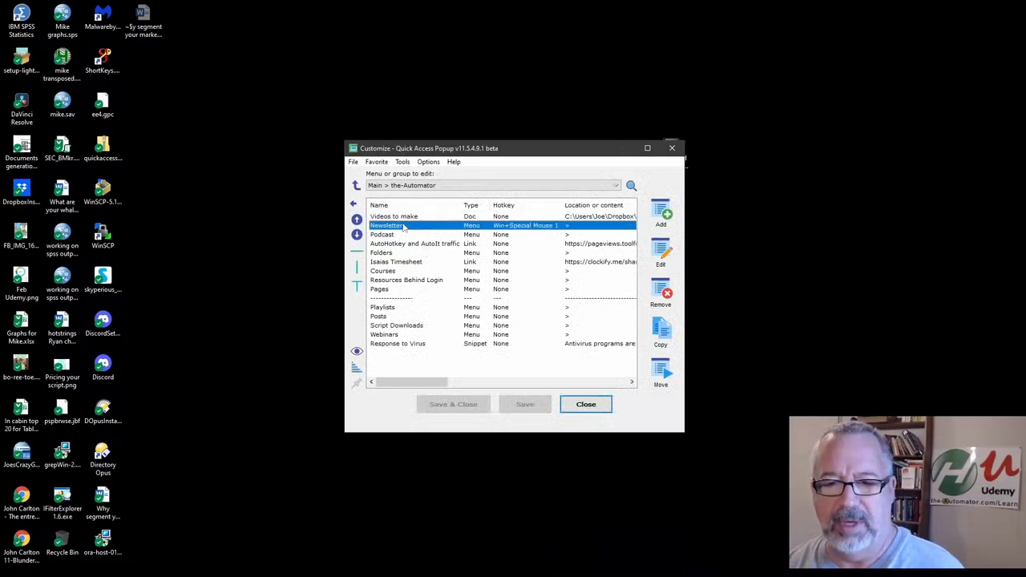
pyautogui.doubleClick(388, 224)
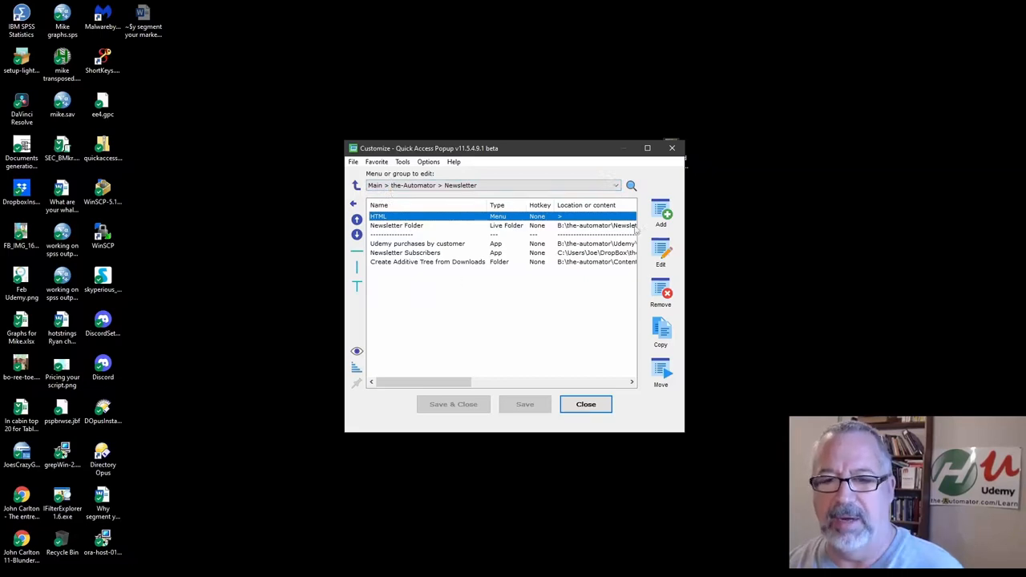
pyautogui.click(660, 211)
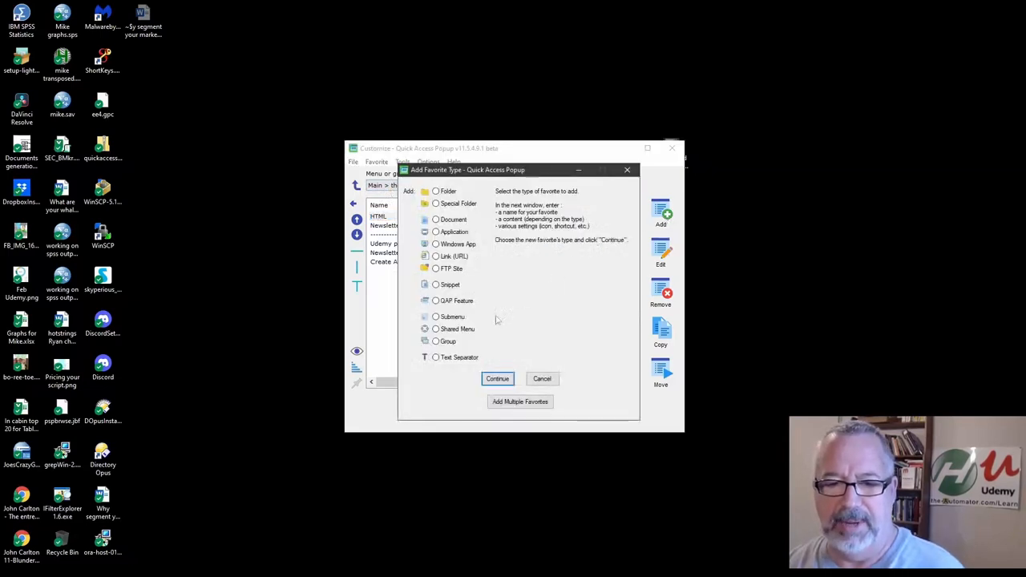
# Choose the QAP Feature type and pick 'Close this menu' under QAP Management as the new item
pyautogui.click(436, 301)
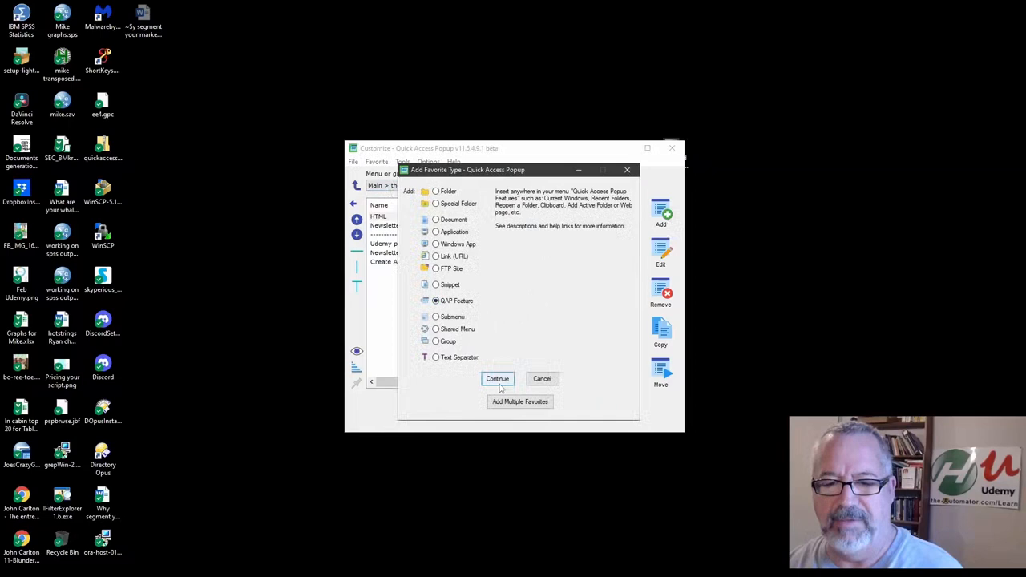
pyautogui.click(497, 378)
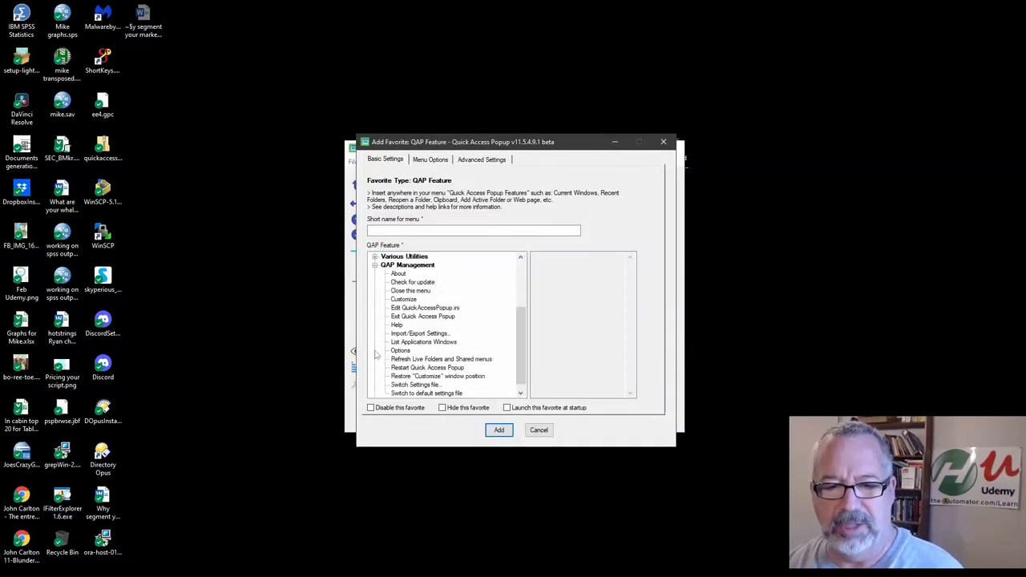
pyautogui.click(410, 290)
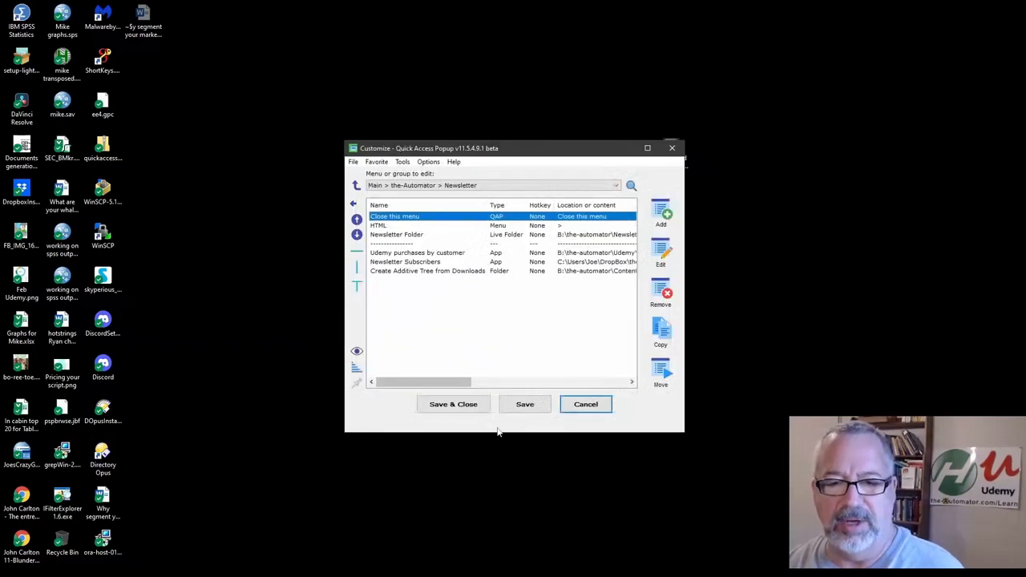
pyautogui.moveTo(356, 234)
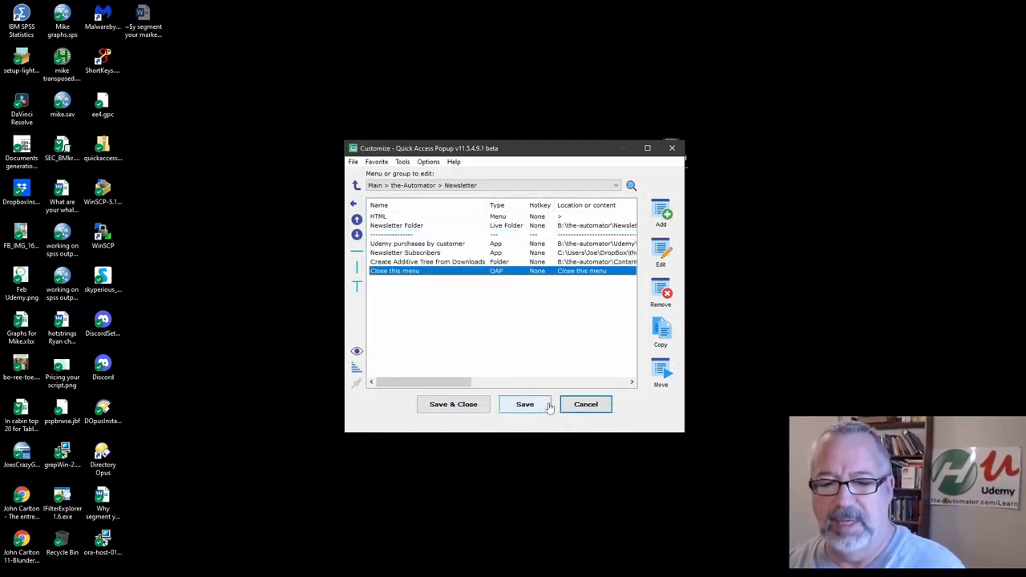
# Save the Newsletter submenu with 'Close this menu' moved to the bottom
pyautogui.click(526, 404)
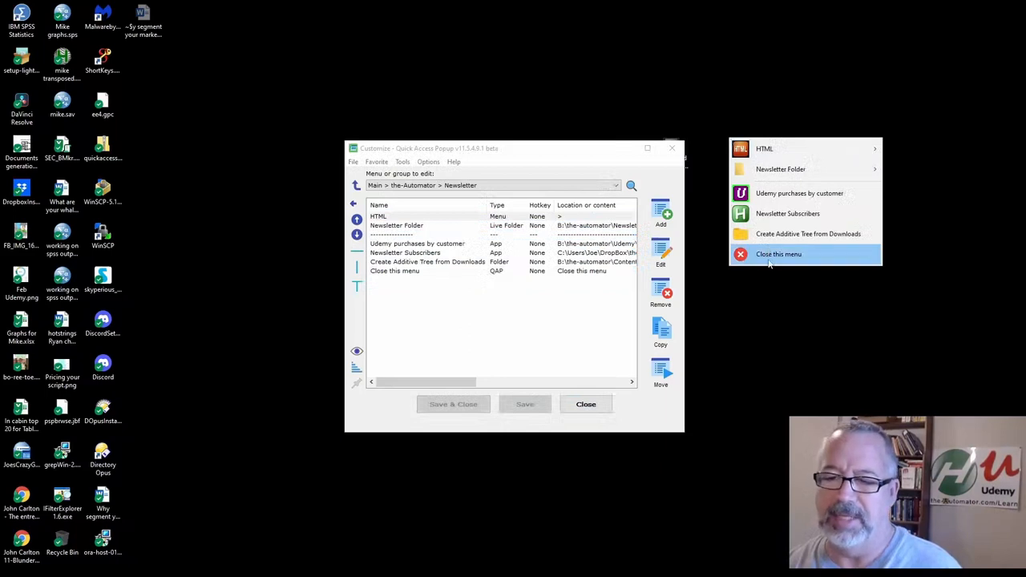
# Test the new 'Close this menu' item to dismiss the popup, then reopen the menu
pyautogui.click(777, 254)
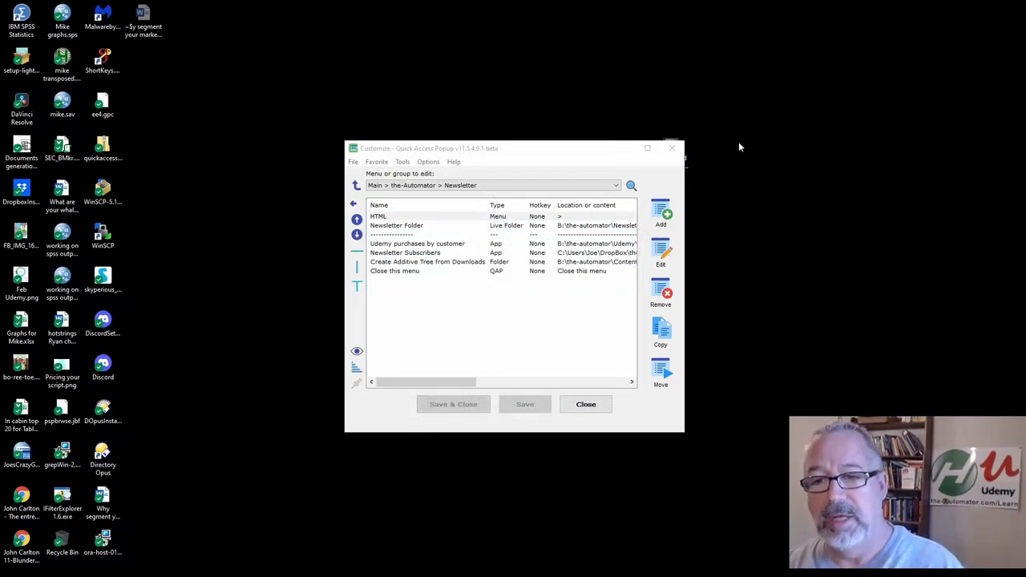
pyautogui.click(355, 351)
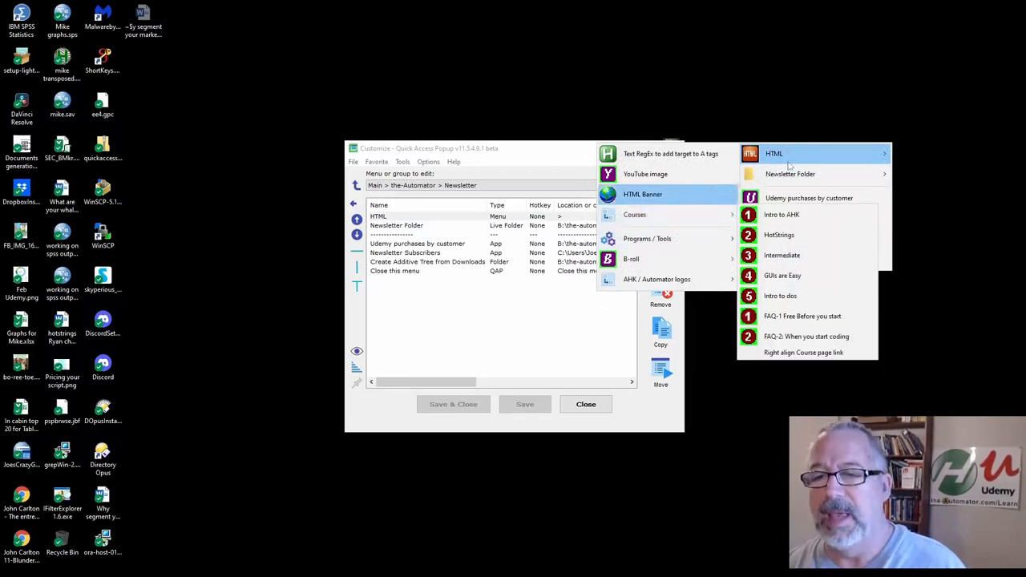
pyautogui.moveTo(789, 173)
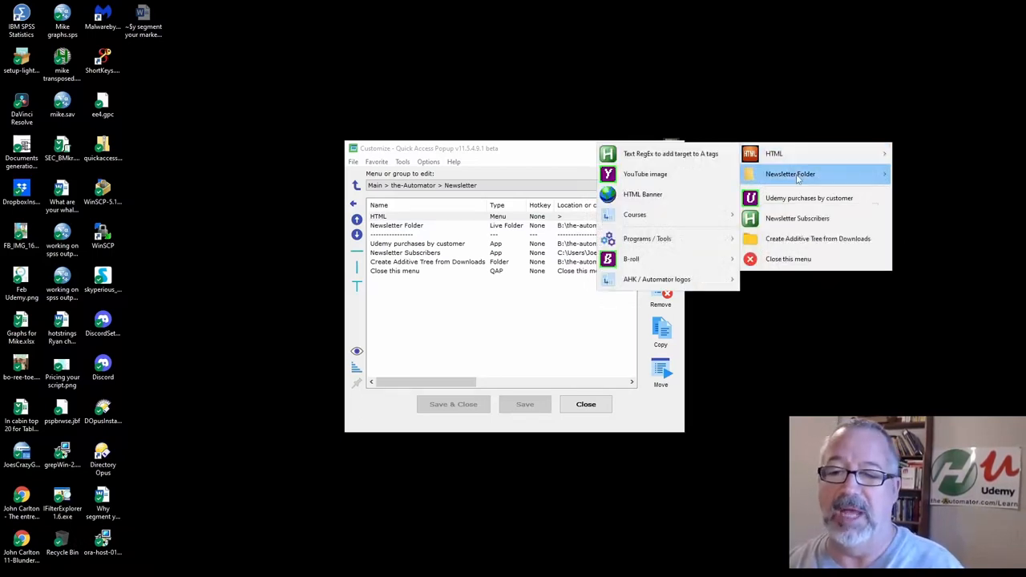
pyautogui.moveTo(772, 153)
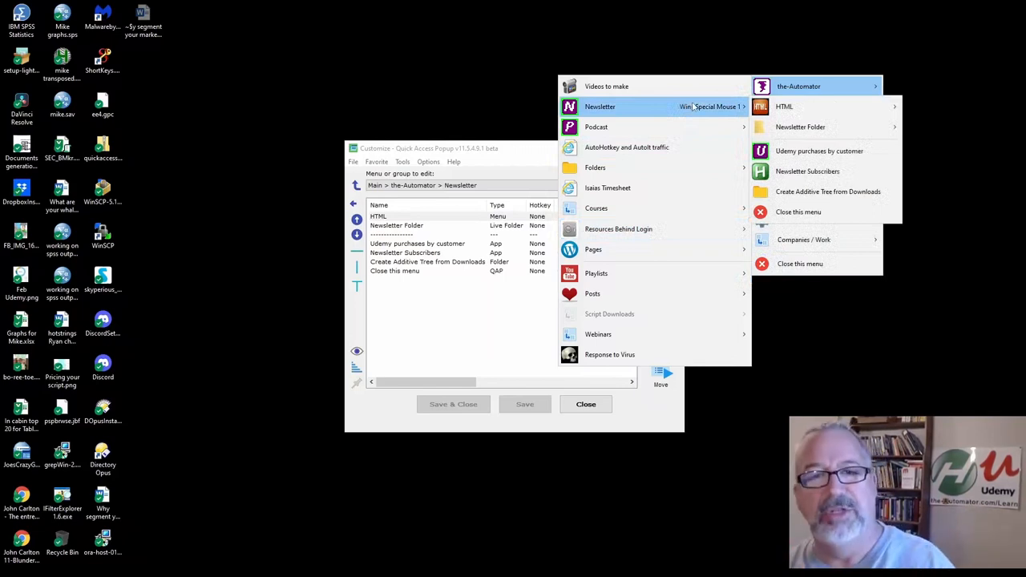
pyautogui.moveTo(808, 170)
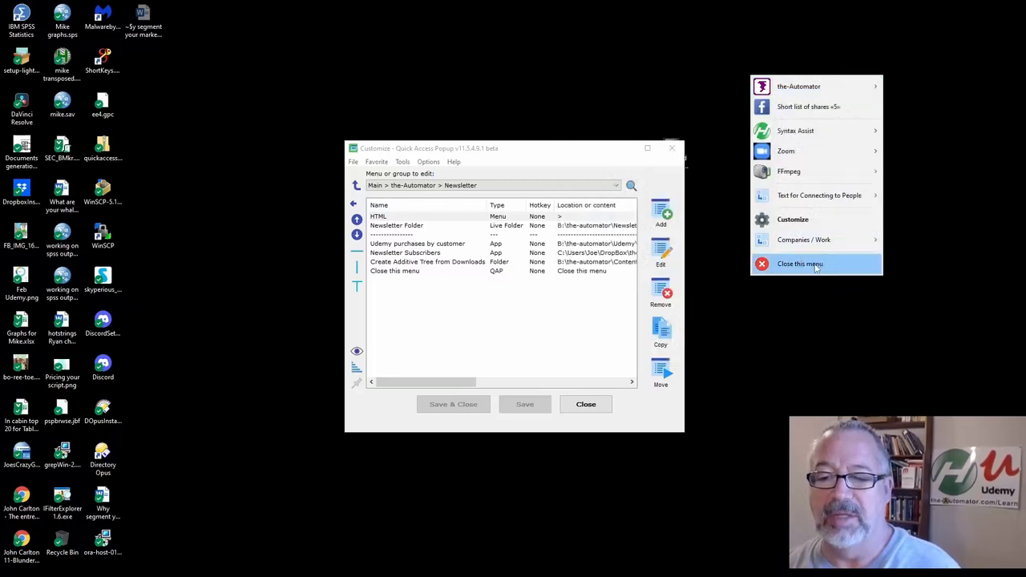
pyautogui.click(798, 263)
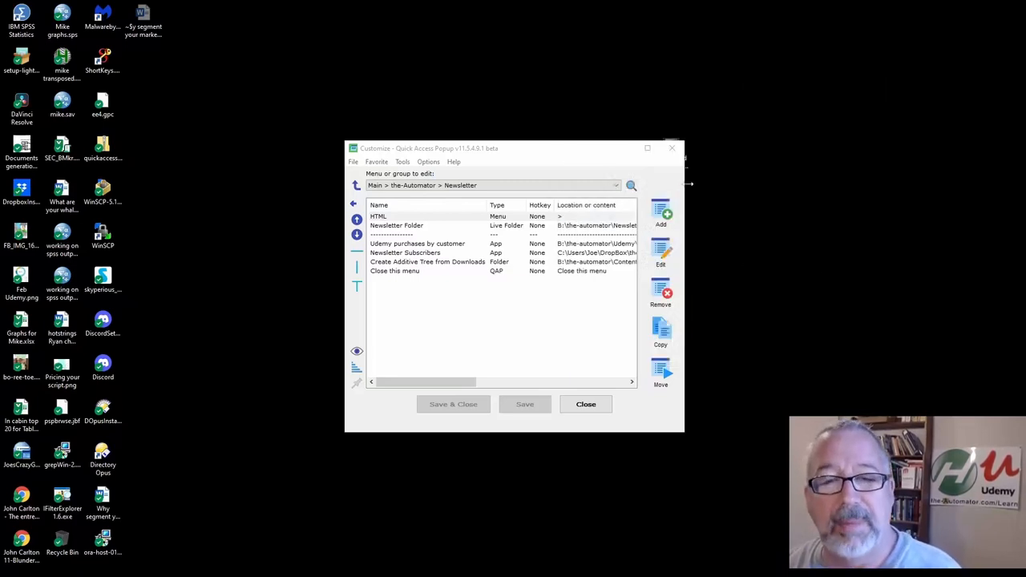